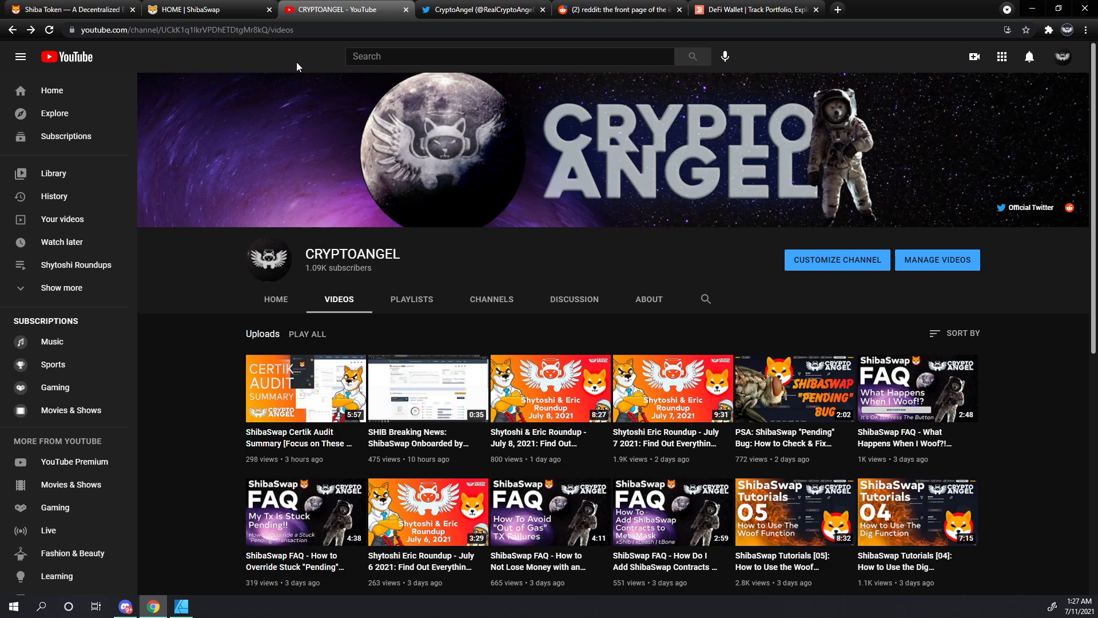
{"action": "mouse_move", "coordinate": [792, 9]}
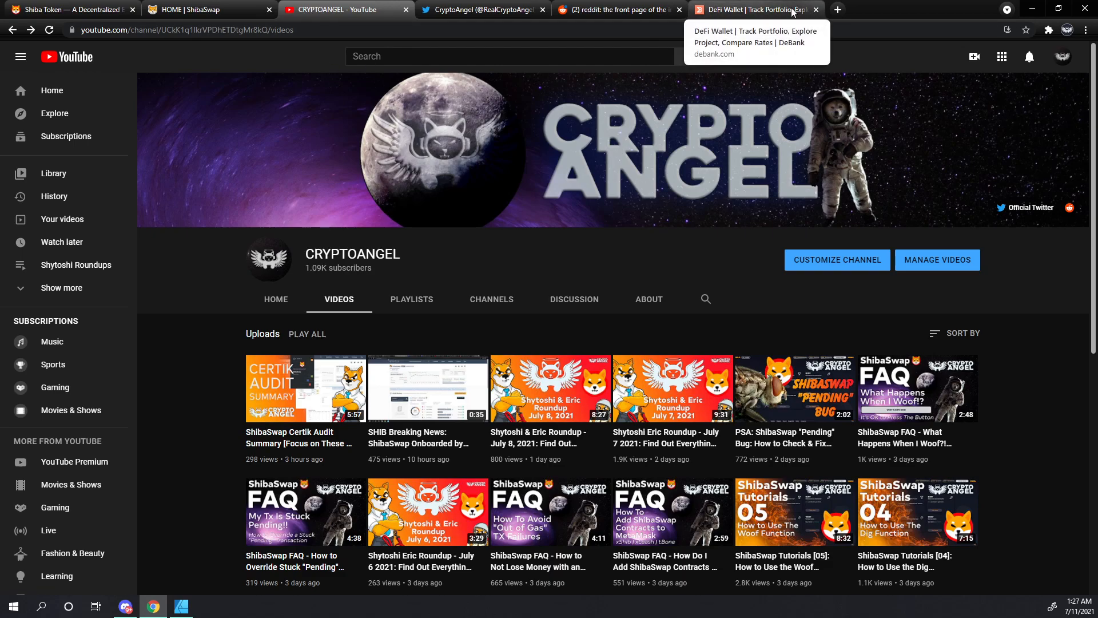
- Switch to the DeBank tab to show the DeFi wallet tracker homepage
{"action": "left_click", "coordinate": [753, 9]}
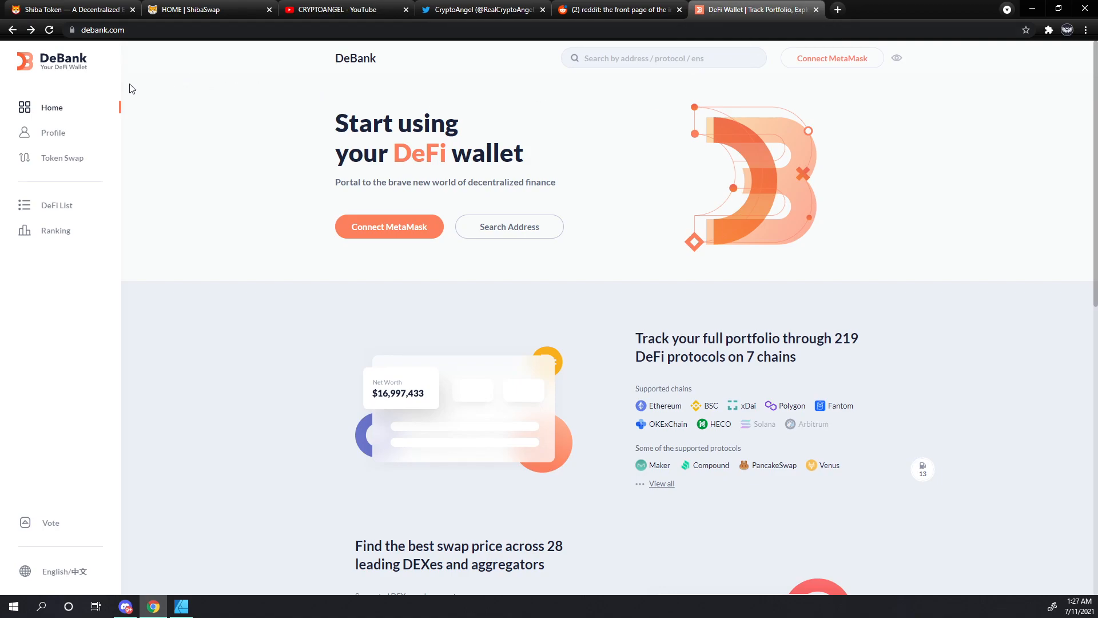
{"action": "mouse_move", "coordinate": [261, 125]}
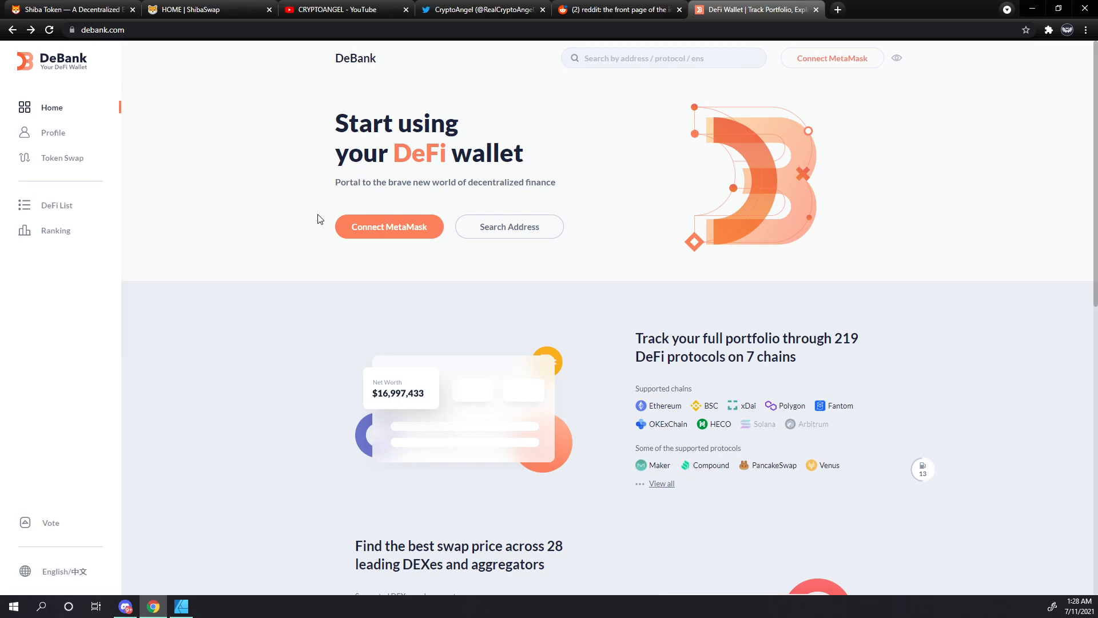
{"action": "mouse_move", "coordinate": [514, 249]}
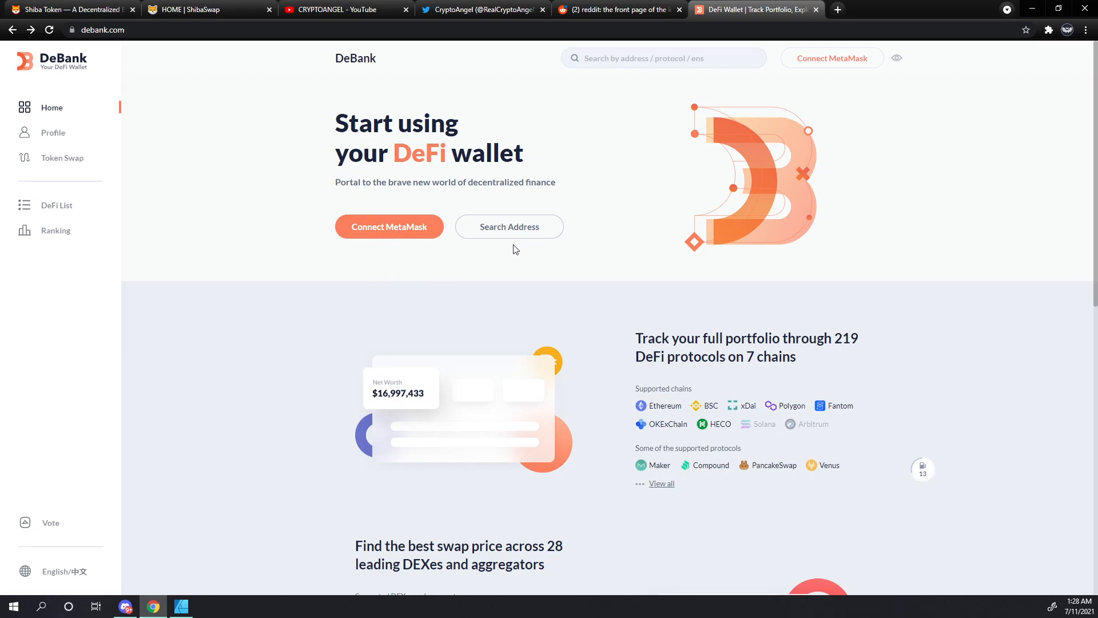
{"action": "mouse_move", "coordinate": [518, 250]}
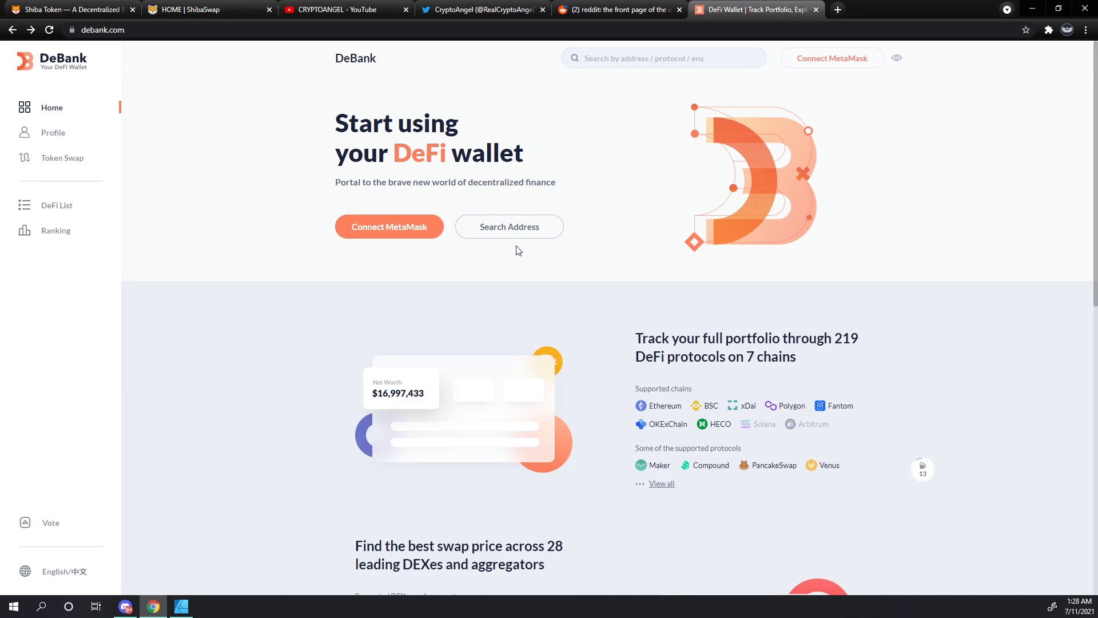
{"action": "mouse_move", "coordinate": [522, 196]}
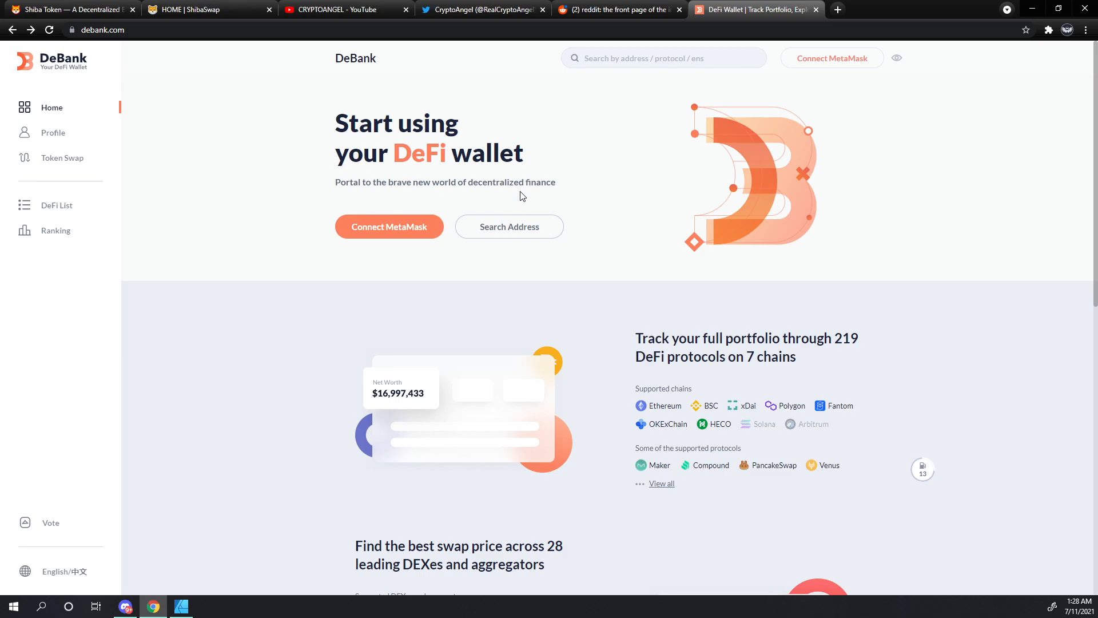
{"action": "mouse_move", "coordinate": [527, 202]}
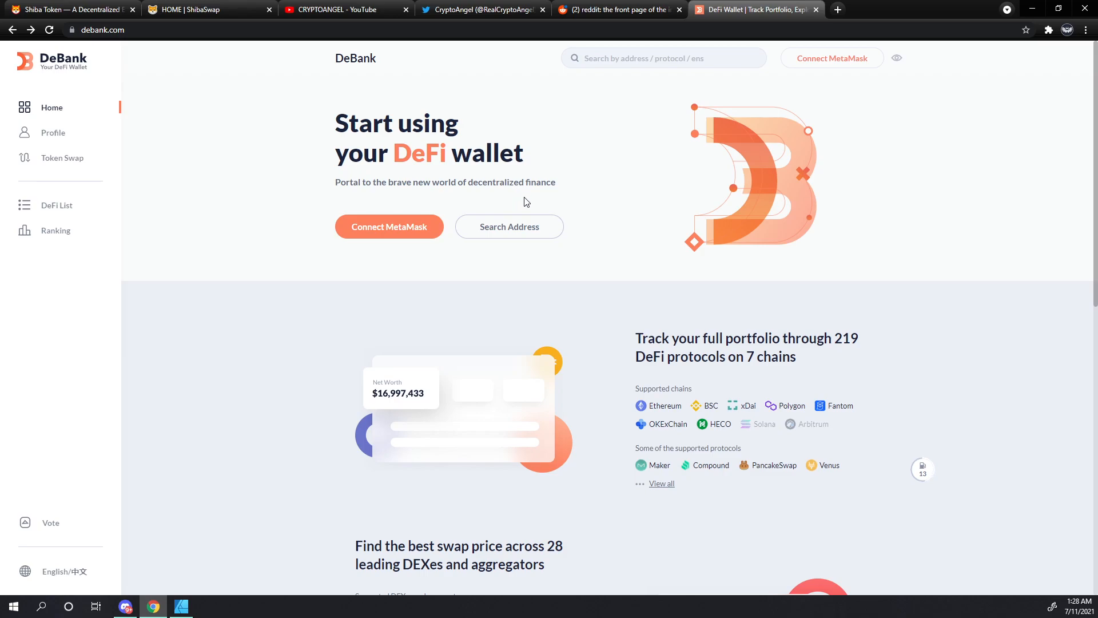
{"action": "mouse_move", "coordinate": [205, 74]}
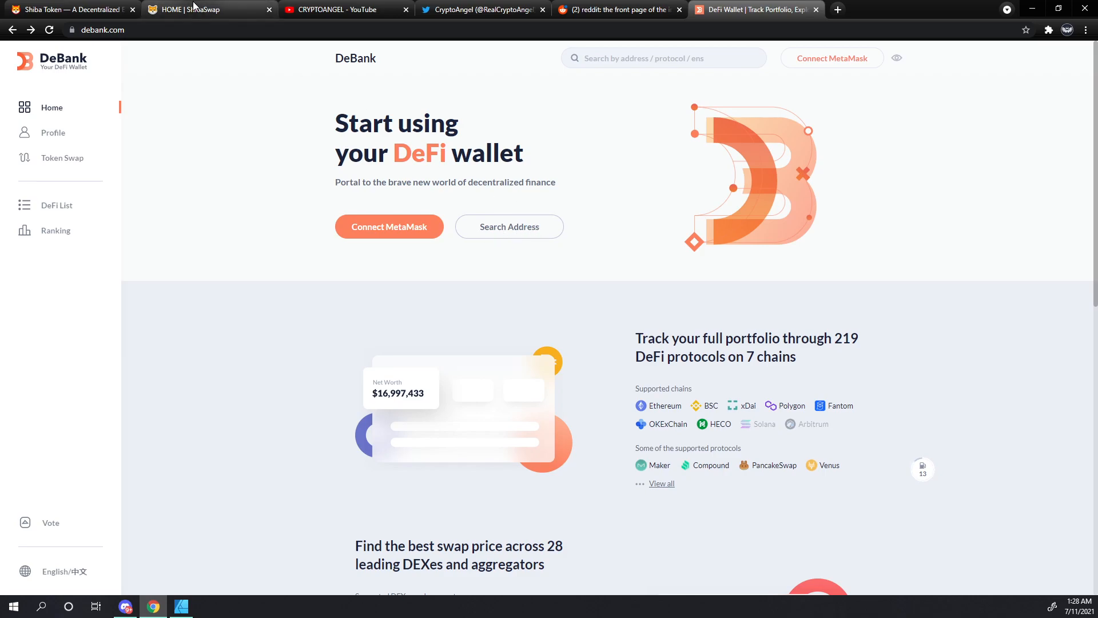
- Copy the connected wallet address from ShibaSwap's account details, then return to DeBank
{"action": "left_click", "coordinate": [203, 9]}
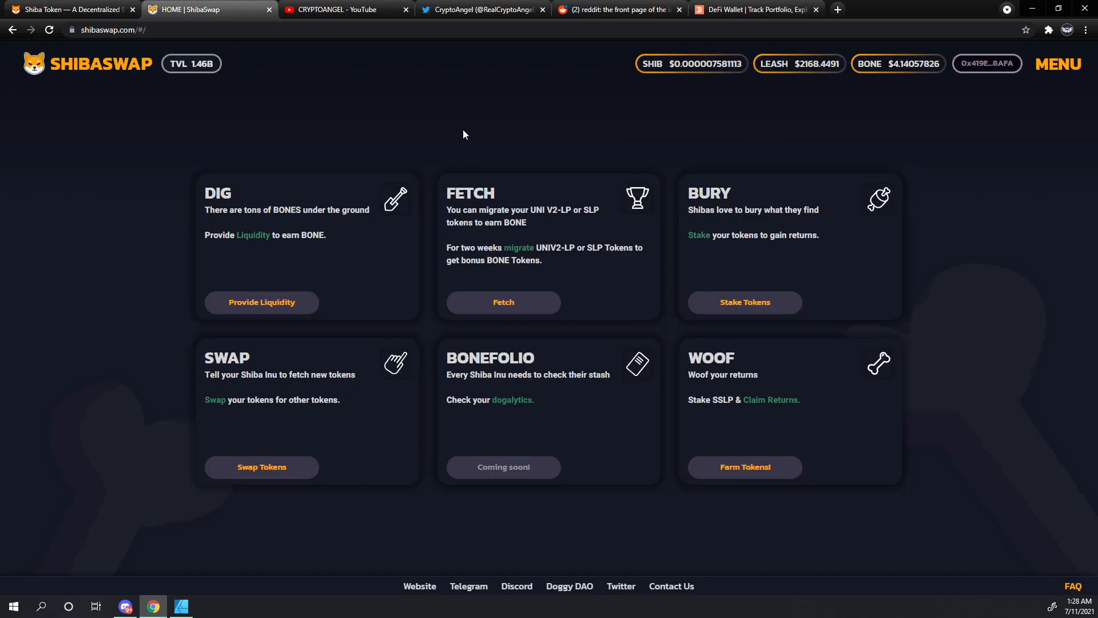
{"action": "left_click", "coordinate": [987, 63]}
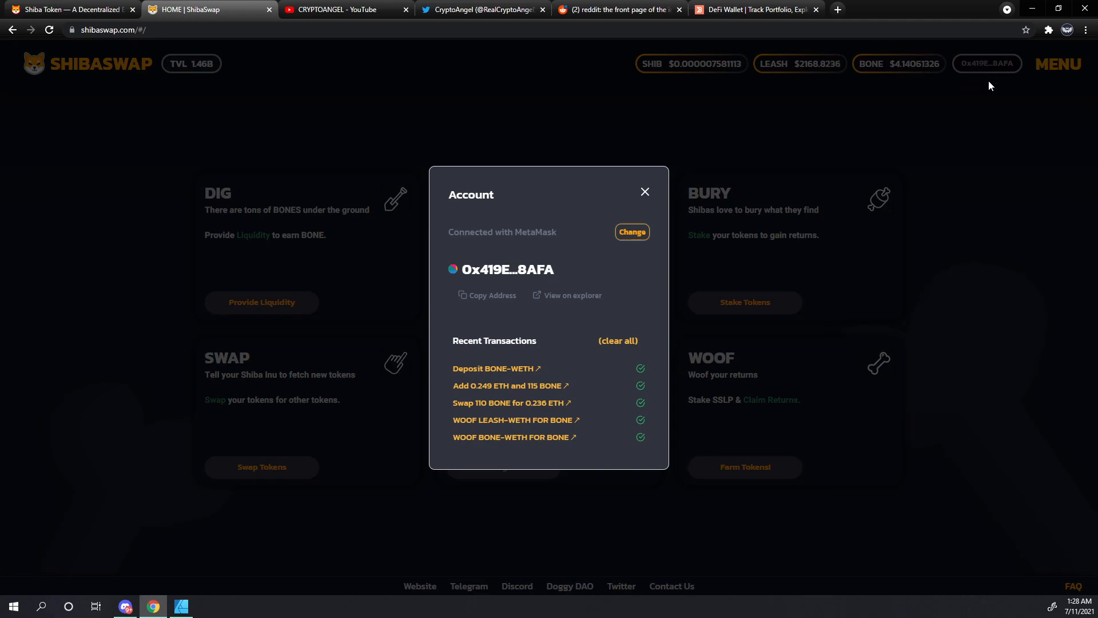
{"action": "mouse_move", "coordinate": [1005, 69]}
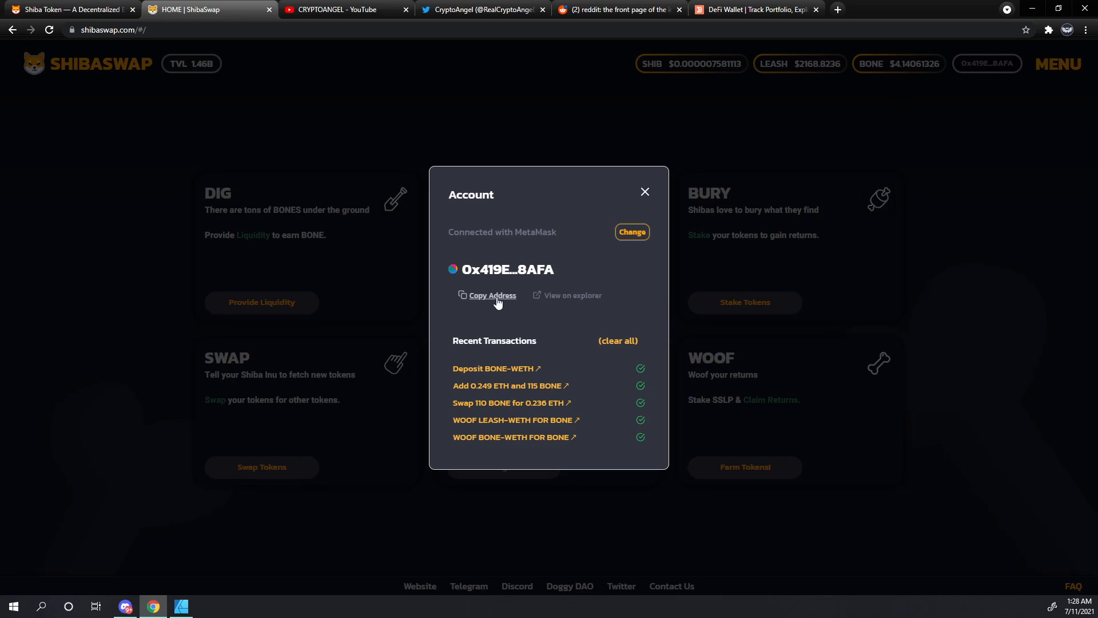
{"action": "mouse_move", "coordinate": [717, 197]}
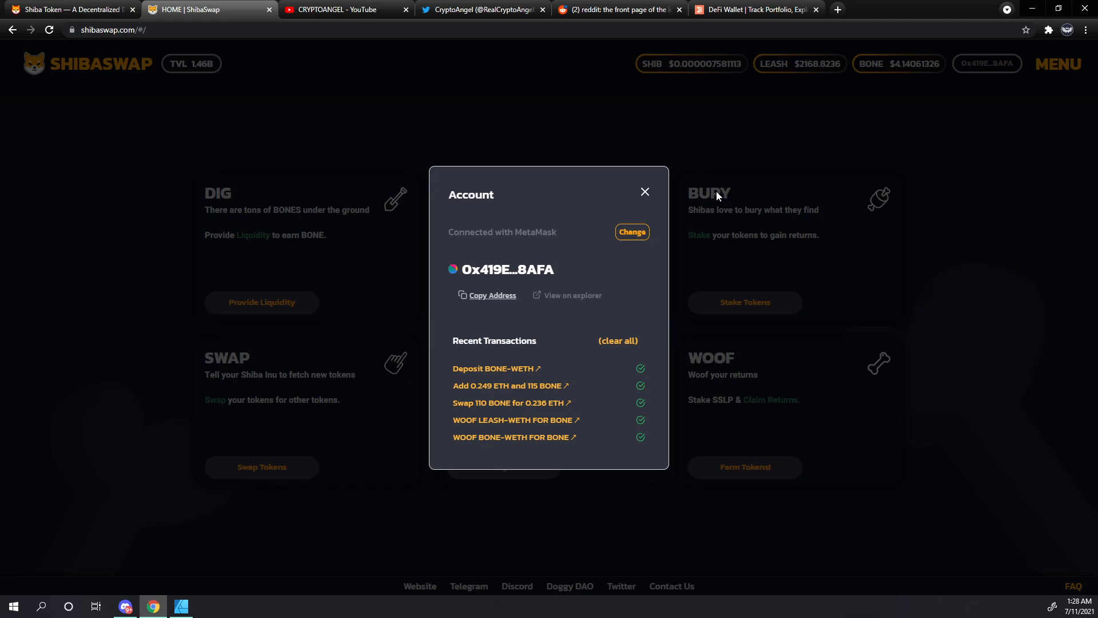
{"action": "left_click", "coordinate": [753, 9]}
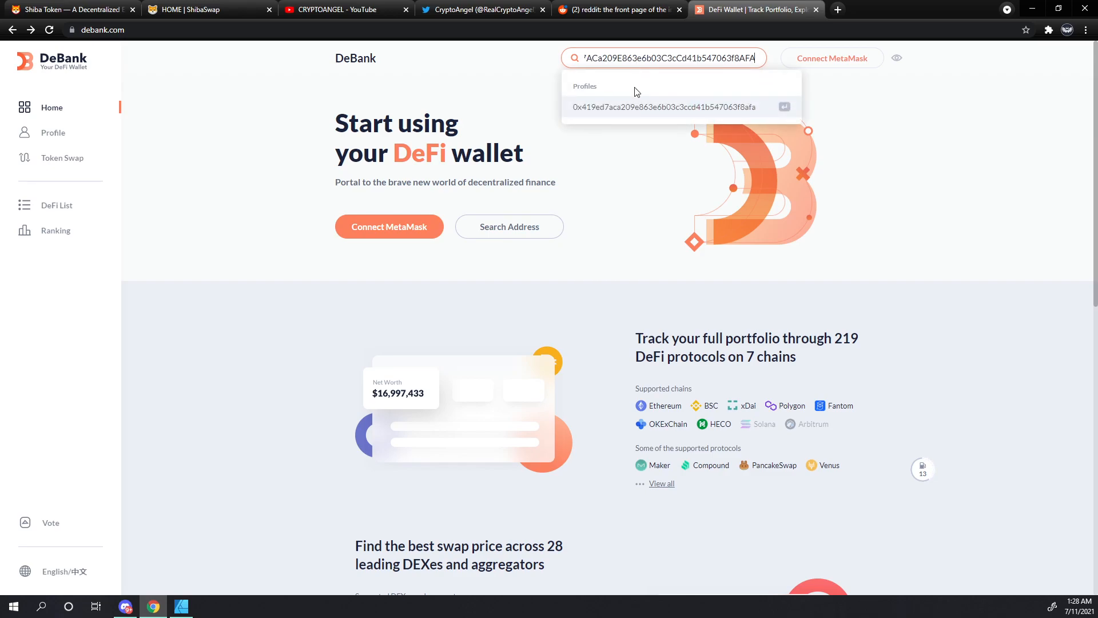
- Open the matching profile suggestion for the pasted wallet address
{"action": "left_click", "coordinate": [672, 106]}
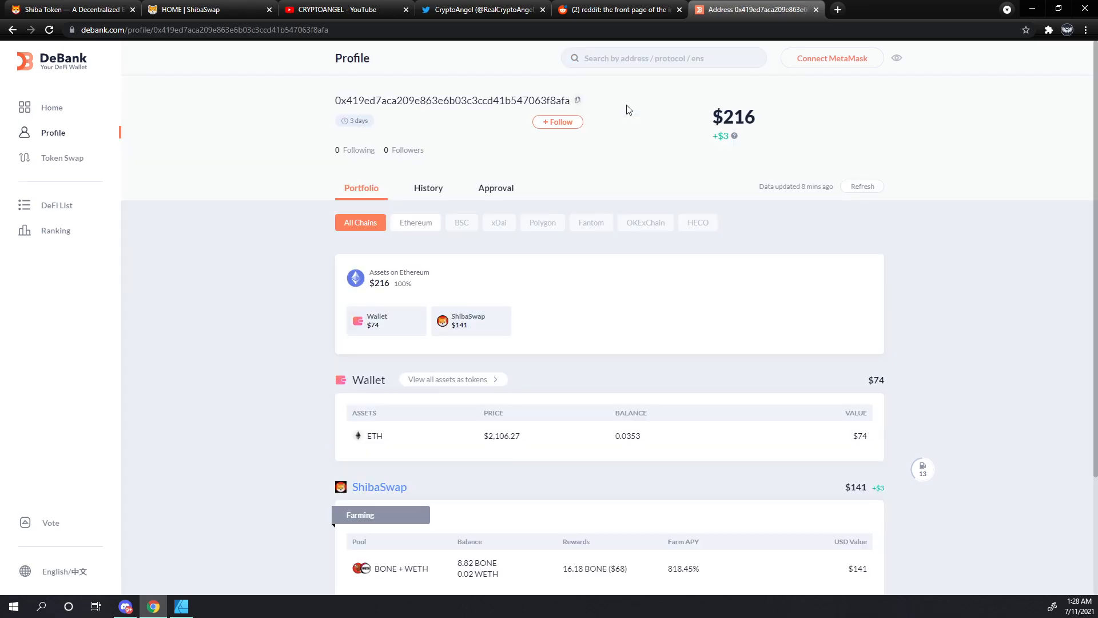
{"action": "mouse_move", "coordinate": [297, 234]}
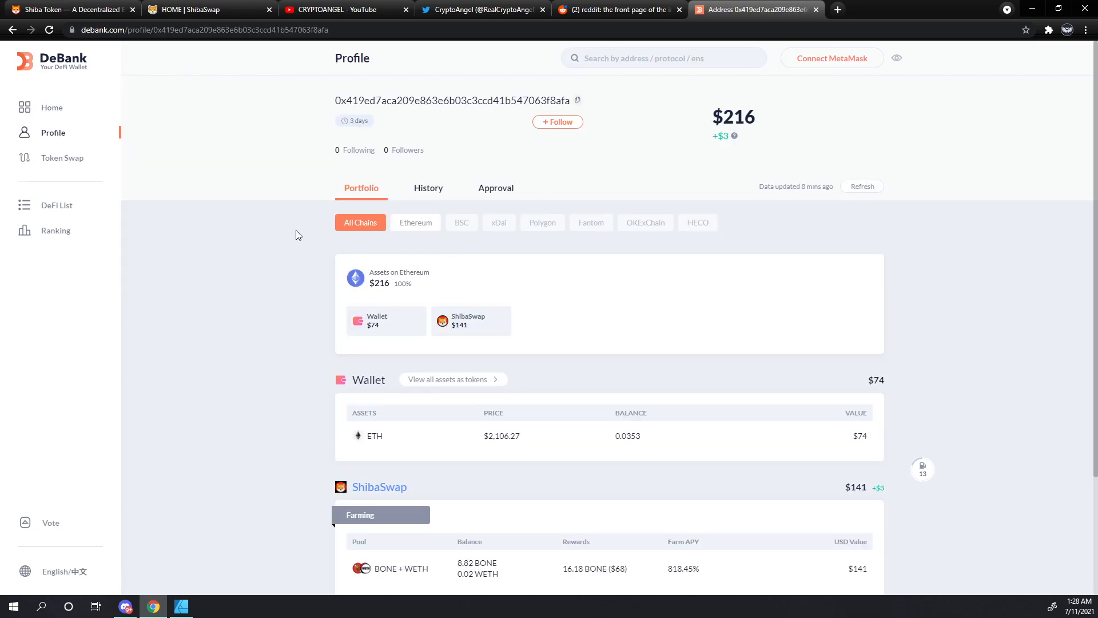
{"action": "scroll", "scroll_direction": "down", "scroll_amount": 3}
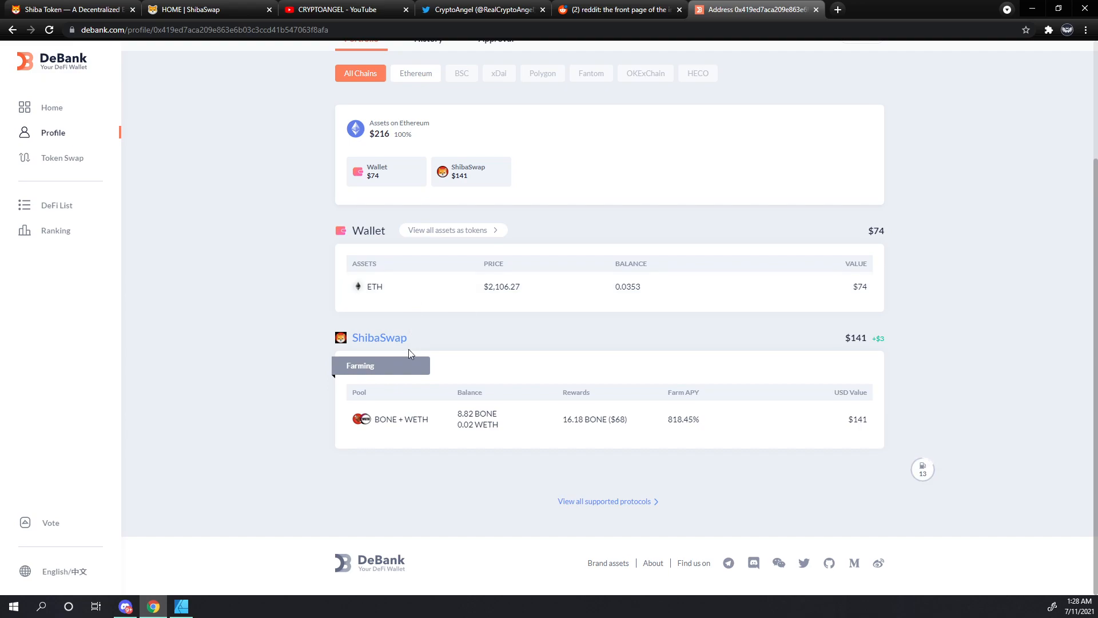
{"action": "mouse_move", "coordinate": [382, 361]}
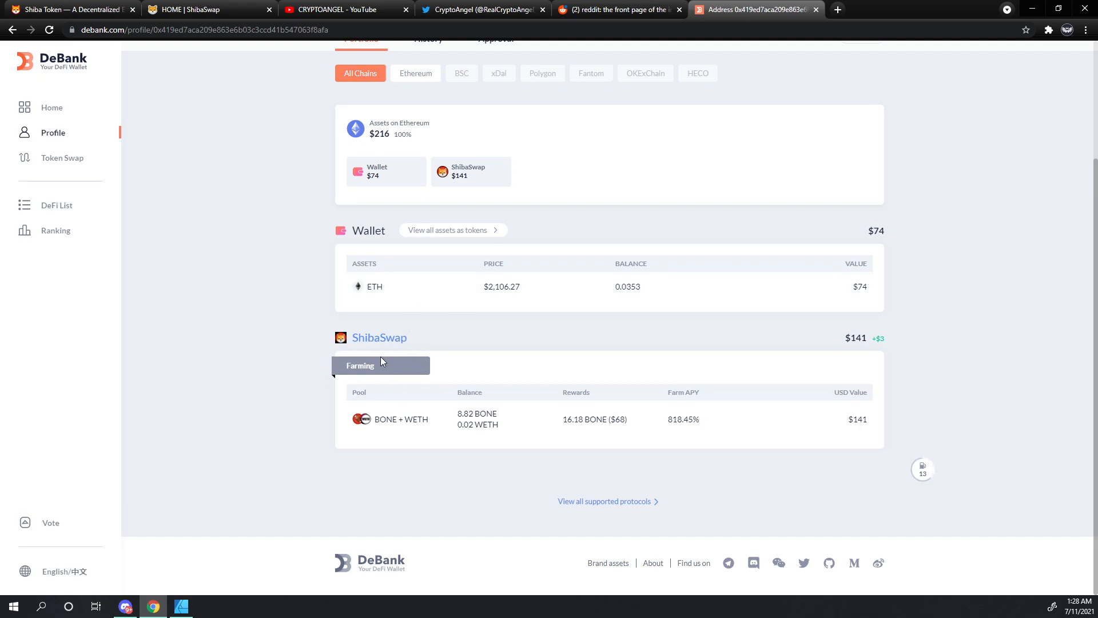
{"action": "mouse_move", "coordinate": [433, 432]}
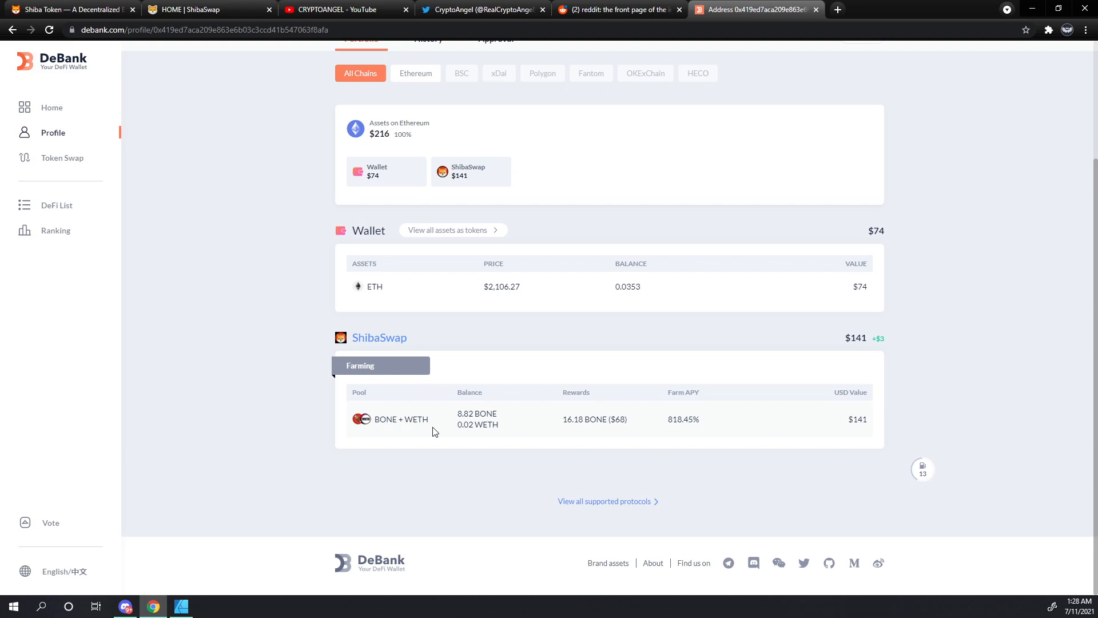
{"action": "mouse_move", "coordinate": [608, 346]}
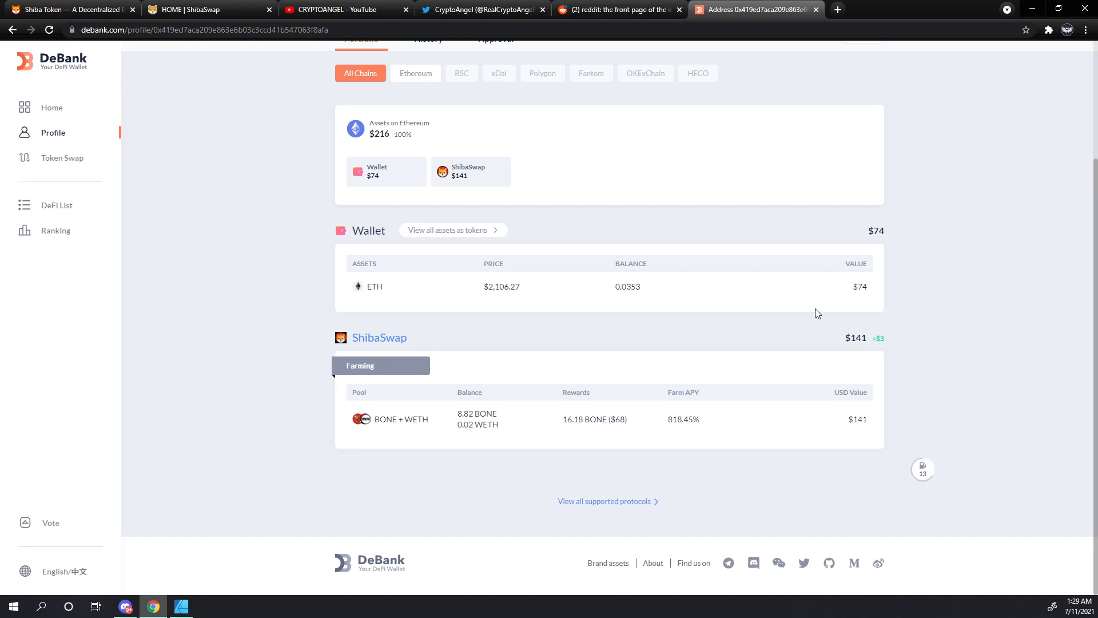
{"action": "mouse_move", "coordinate": [658, 441]}
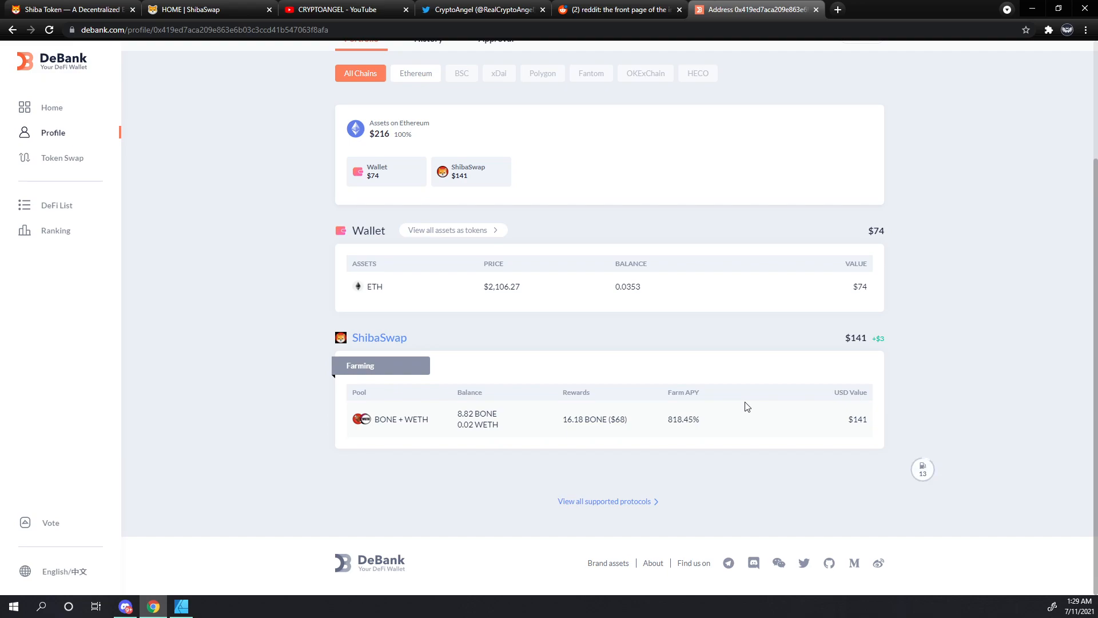
{"action": "mouse_move", "coordinate": [452, 434]}
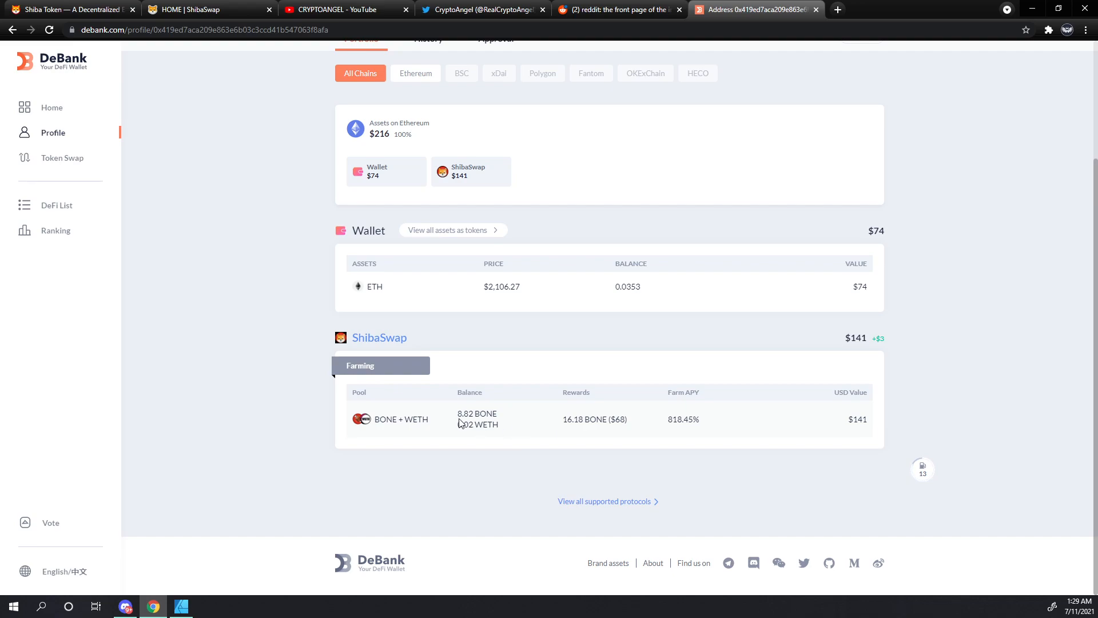
{"action": "mouse_move", "coordinate": [520, 421]}
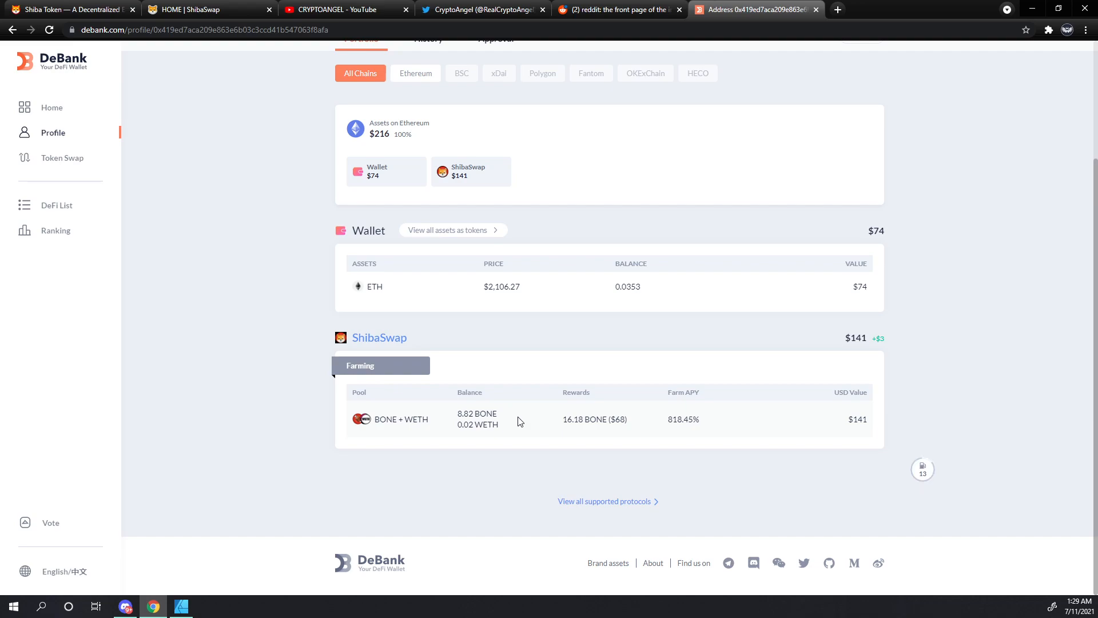
{"action": "mouse_move", "coordinate": [493, 439]}
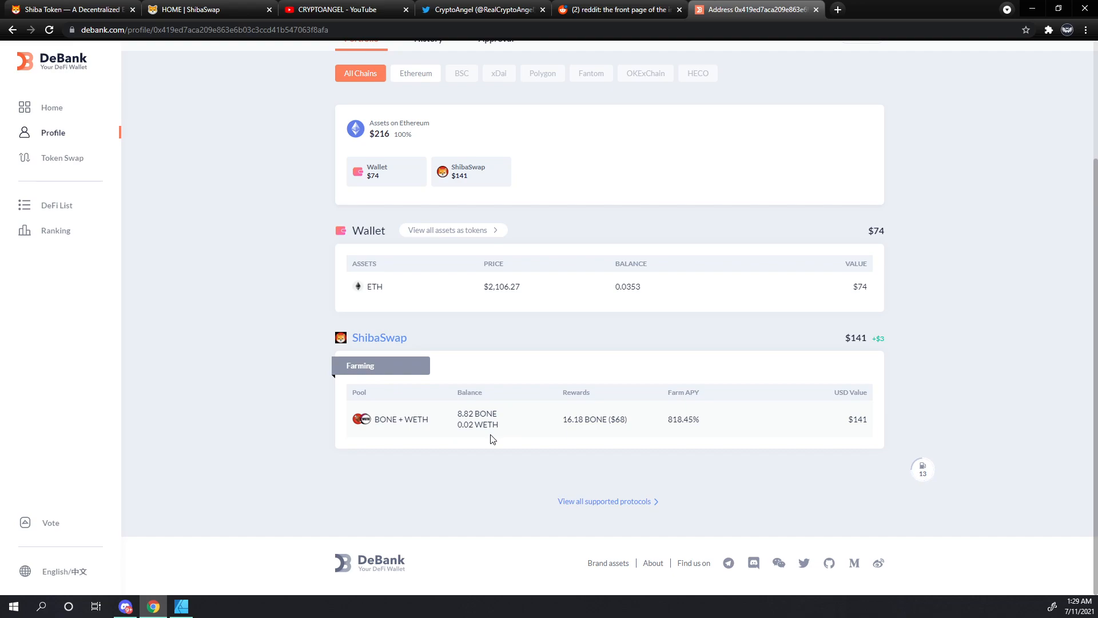
{"action": "mouse_move", "coordinate": [527, 434]}
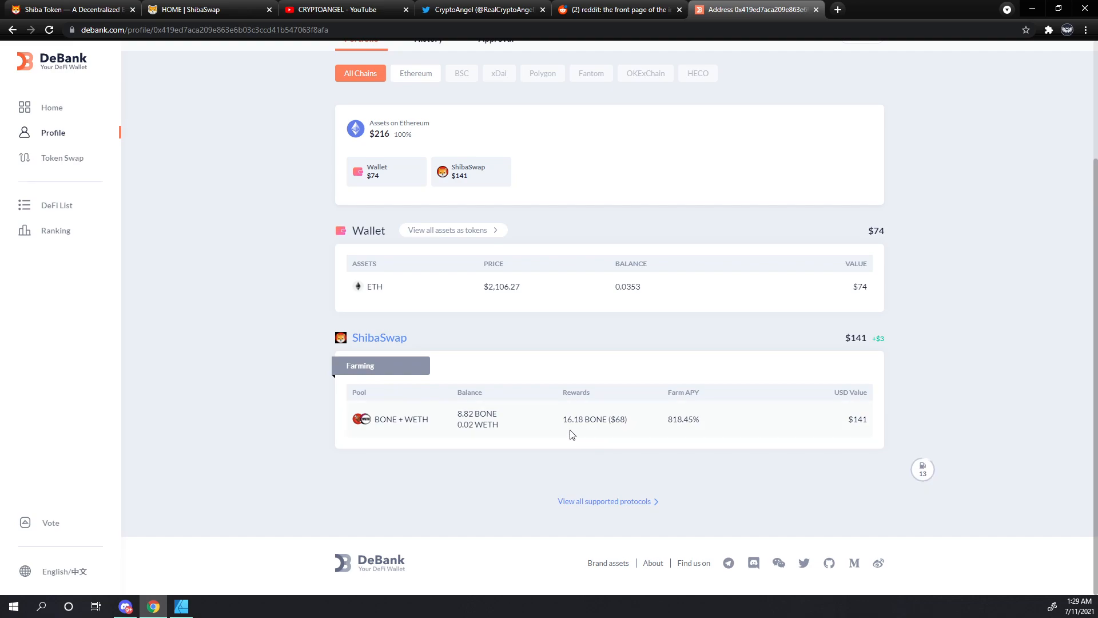
{"action": "mouse_move", "coordinate": [572, 433]}
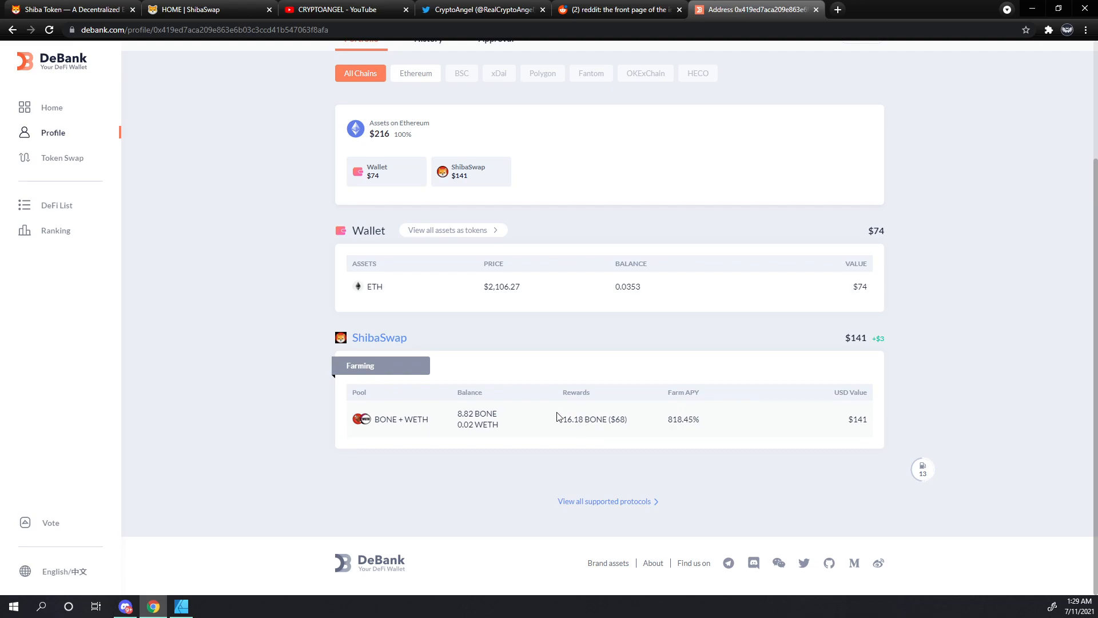
- Check ShibaSwap's WOOF page for 16.19963 BONE pending on BONE-WETH, then return to DeBank
{"action": "left_click", "coordinate": [203, 9]}
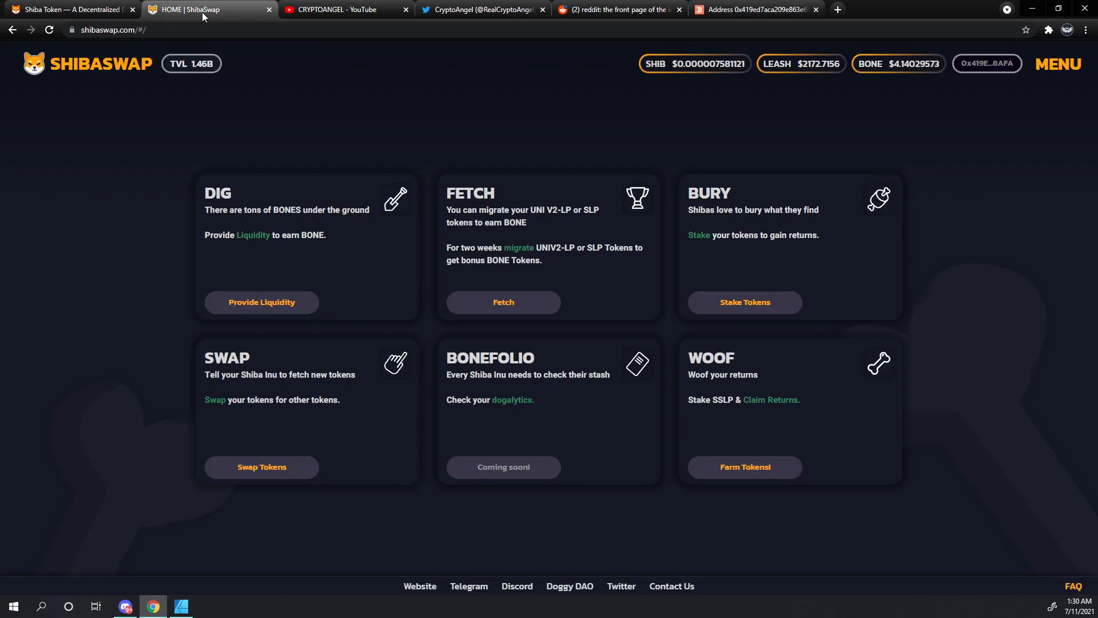
{"action": "mouse_move", "coordinate": [728, 488]}
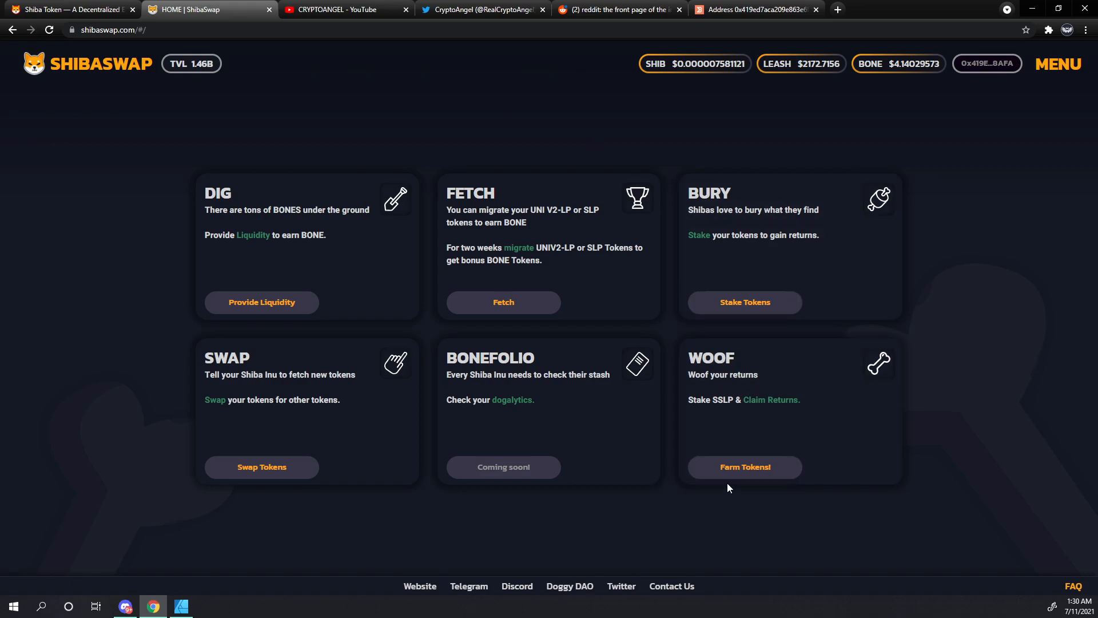
{"action": "left_click", "coordinate": [745, 468]}
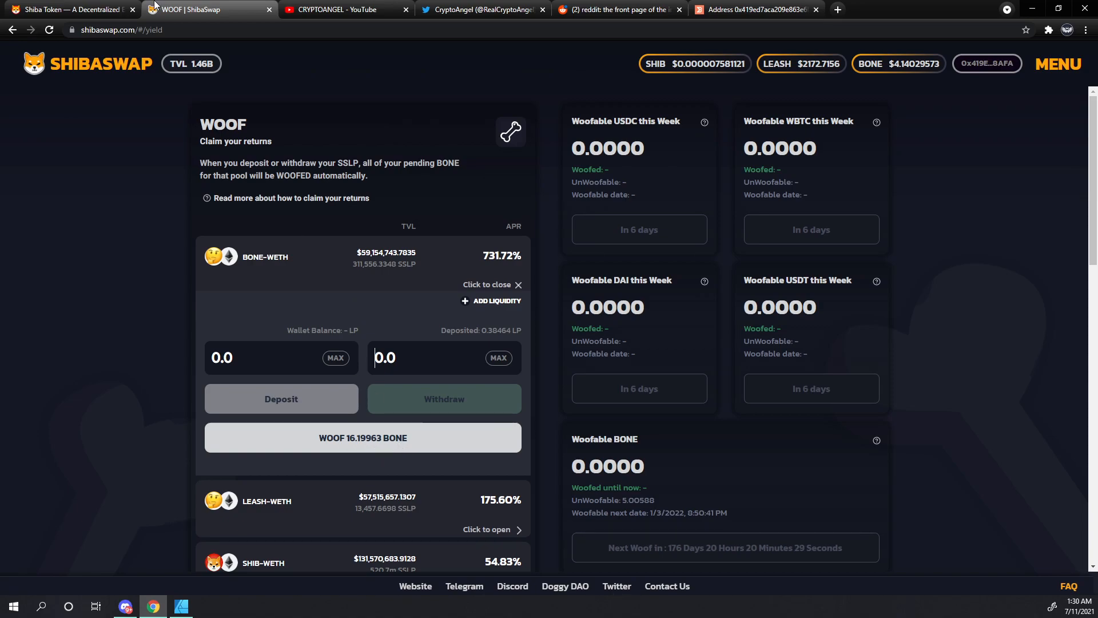
{"action": "left_click", "coordinate": [753, 9]}
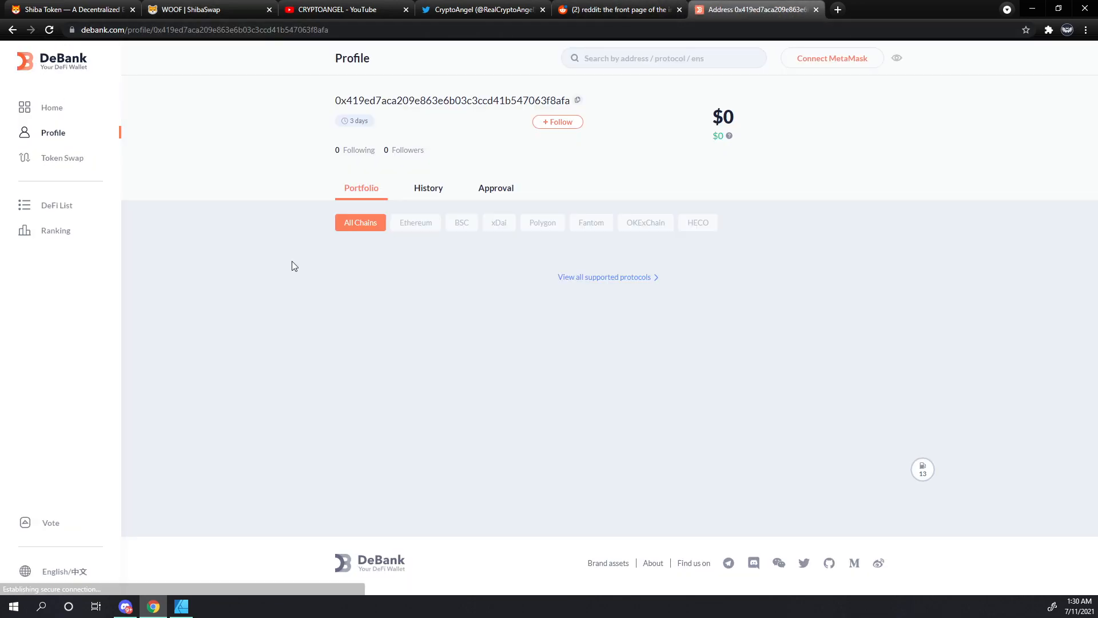
- Scroll to ShibaSwap Farming, confirming 16.20 BONE ($68) rewards at 817.84% APY
{"action": "scroll", "scroll_direction": "down", "scroll_amount": 3}
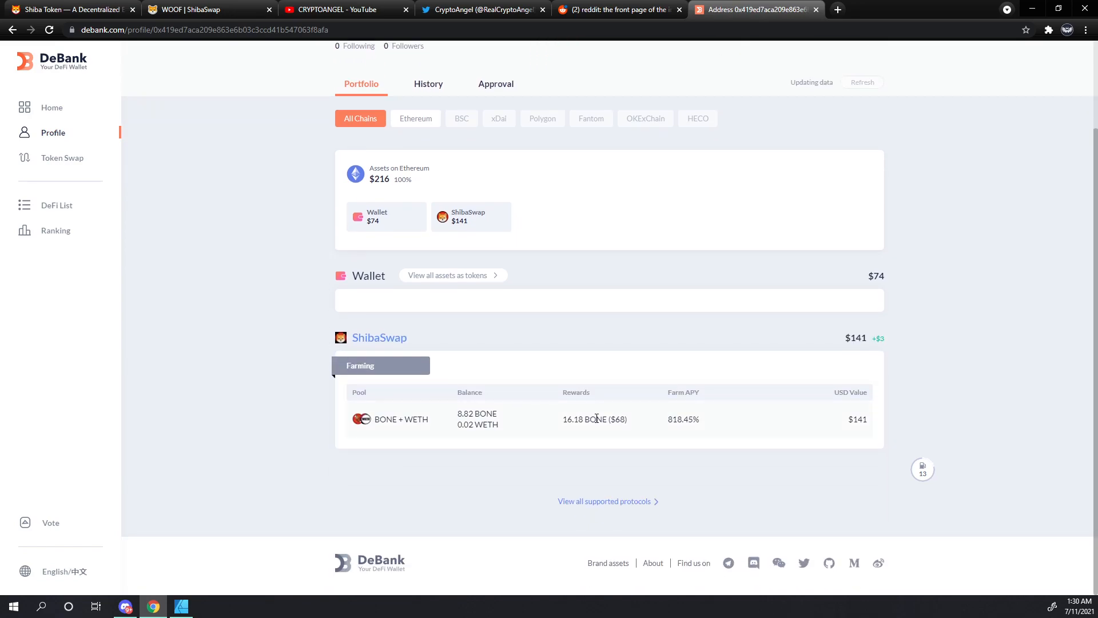
{"action": "left_click", "coordinate": [448, 275]}
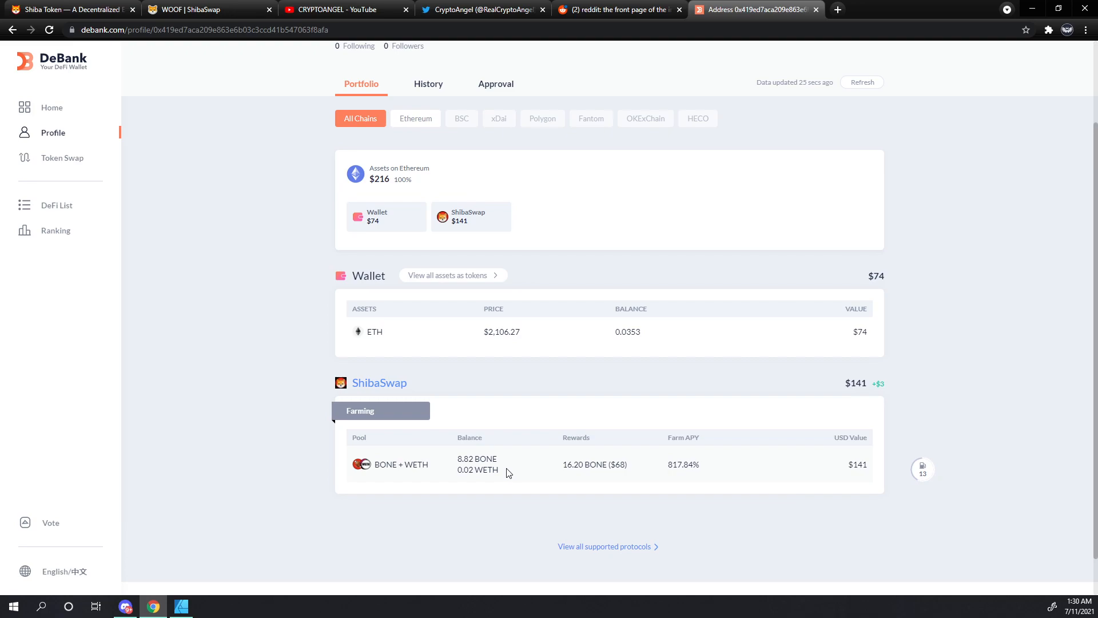
{"action": "mouse_move", "coordinate": [516, 381]}
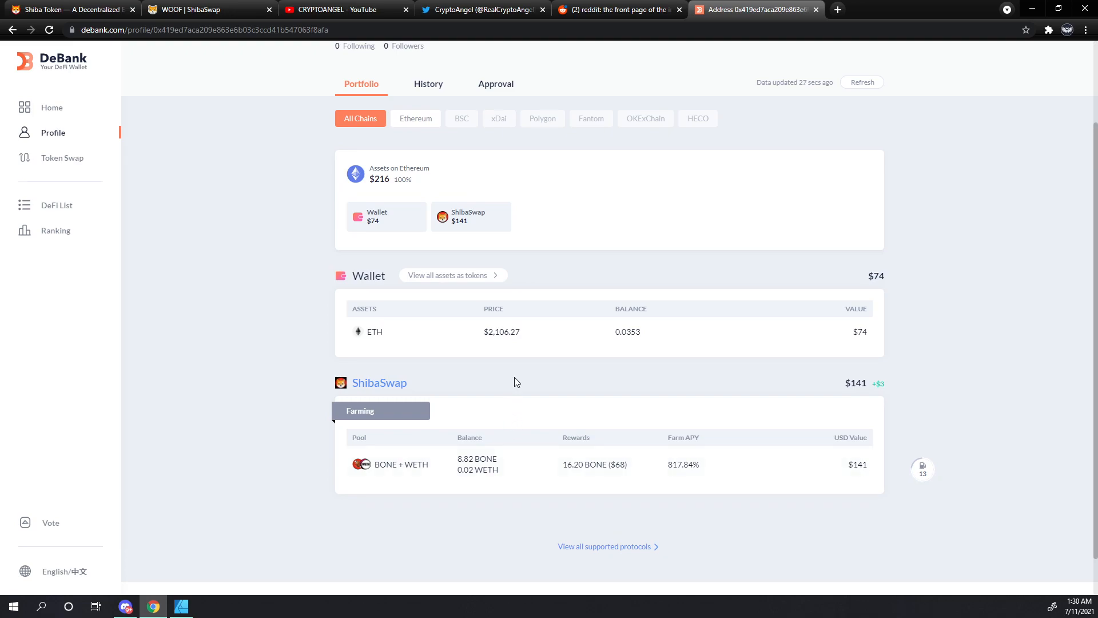
{"action": "mouse_move", "coordinate": [432, 92]}
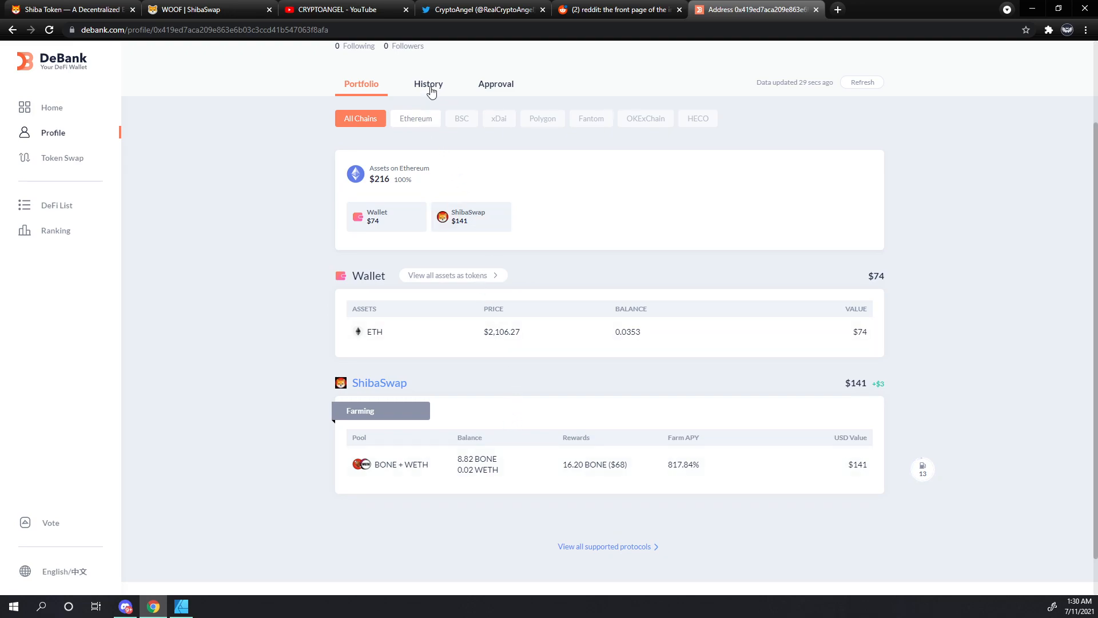
- Browse the History list of ShibaSwap deposits, BONE swaps, addLiquidityETH and approvals
{"action": "left_click", "coordinate": [428, 84]}
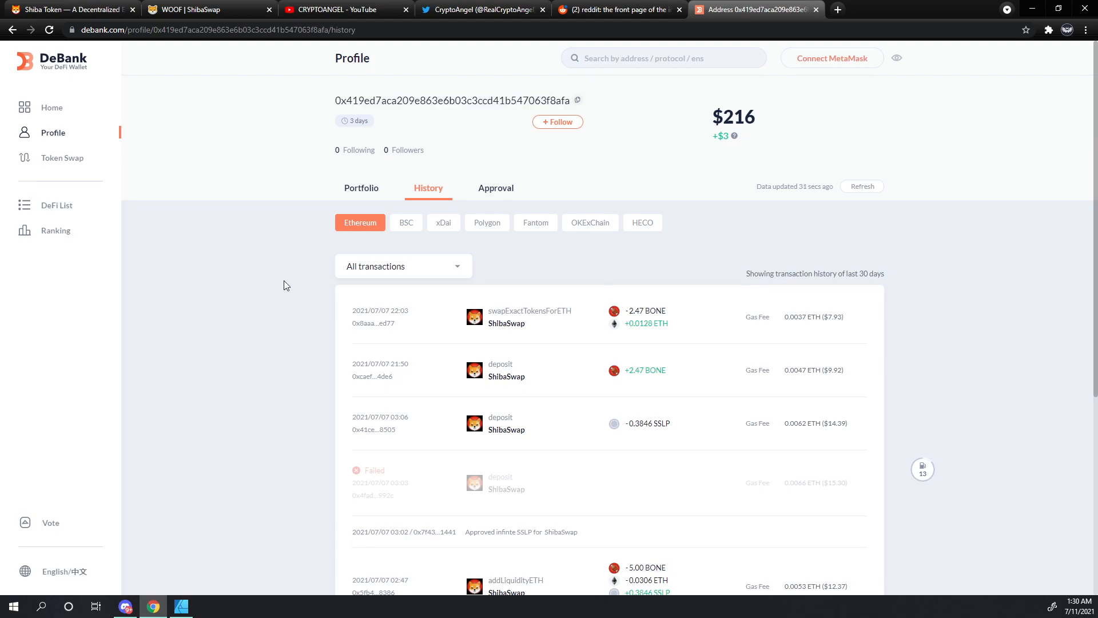
{"action": "scroll", "scroll_direction": "down", "scroll_amount": 3}
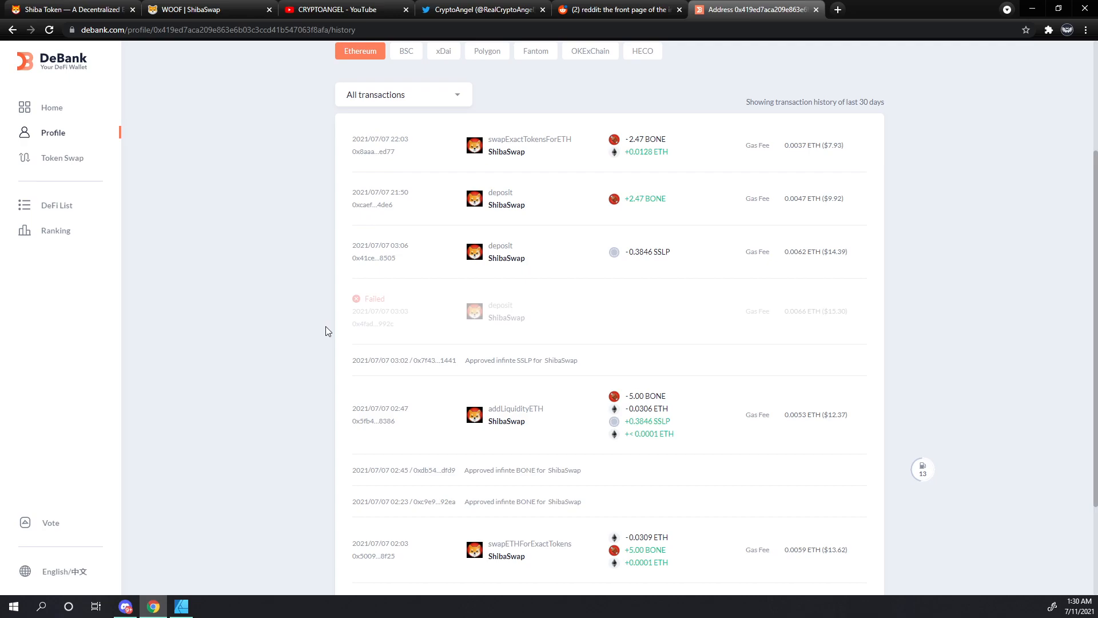
{"action": "scroll", "scroll_direction": "down", "scroll_amount": 3}
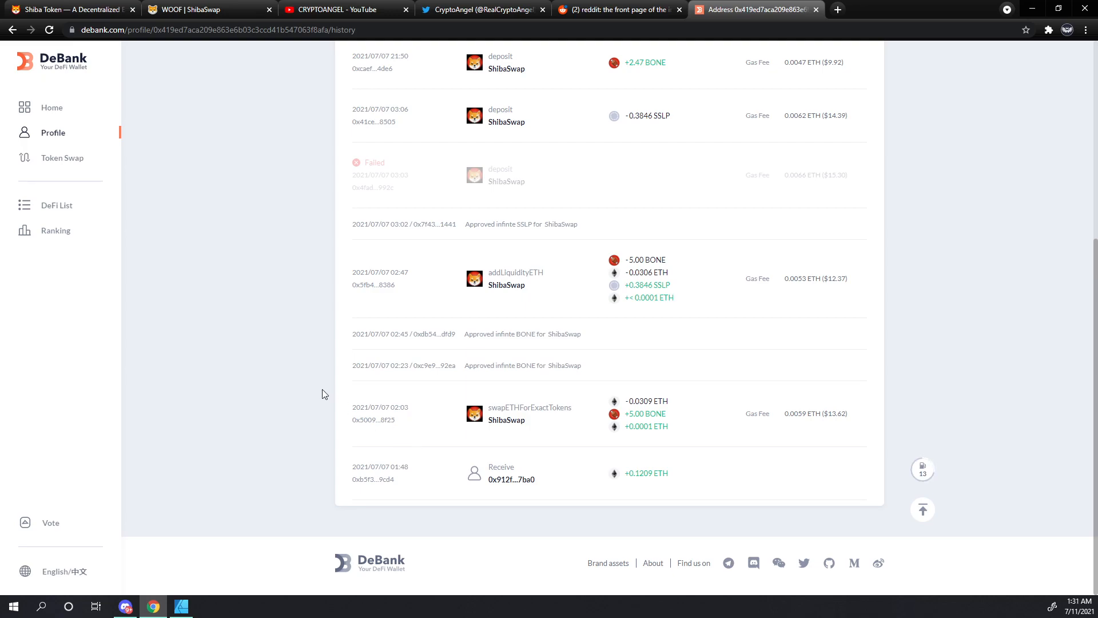
{"action": "scroll", "scroll_direction": "up", "scroll_amount": 3}
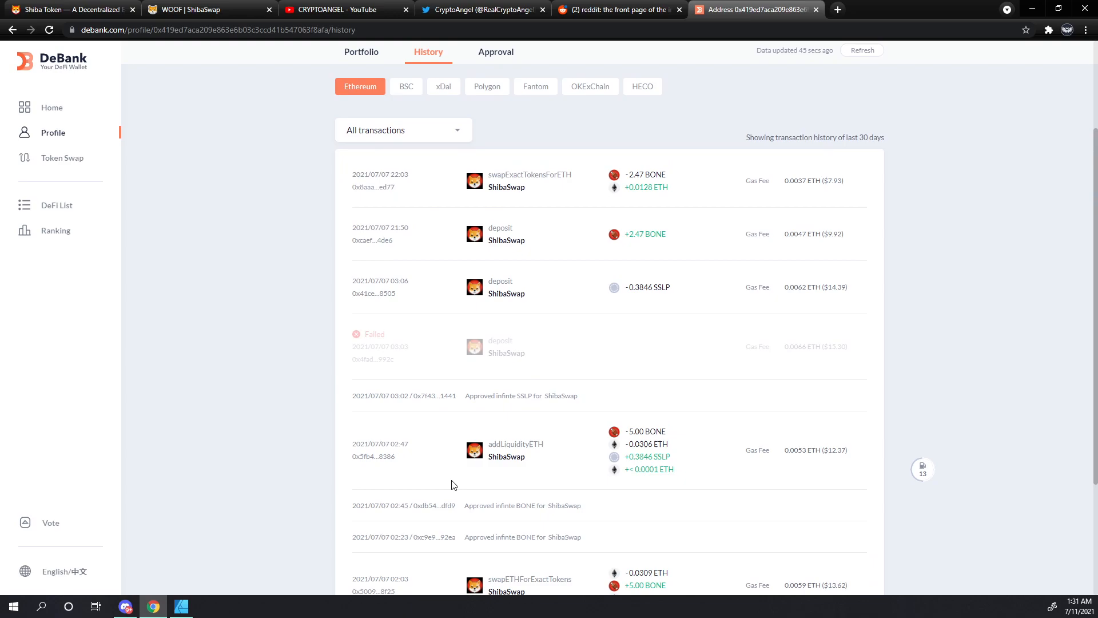
{"action": "mouse_move", "coordinate": [325, 222]}
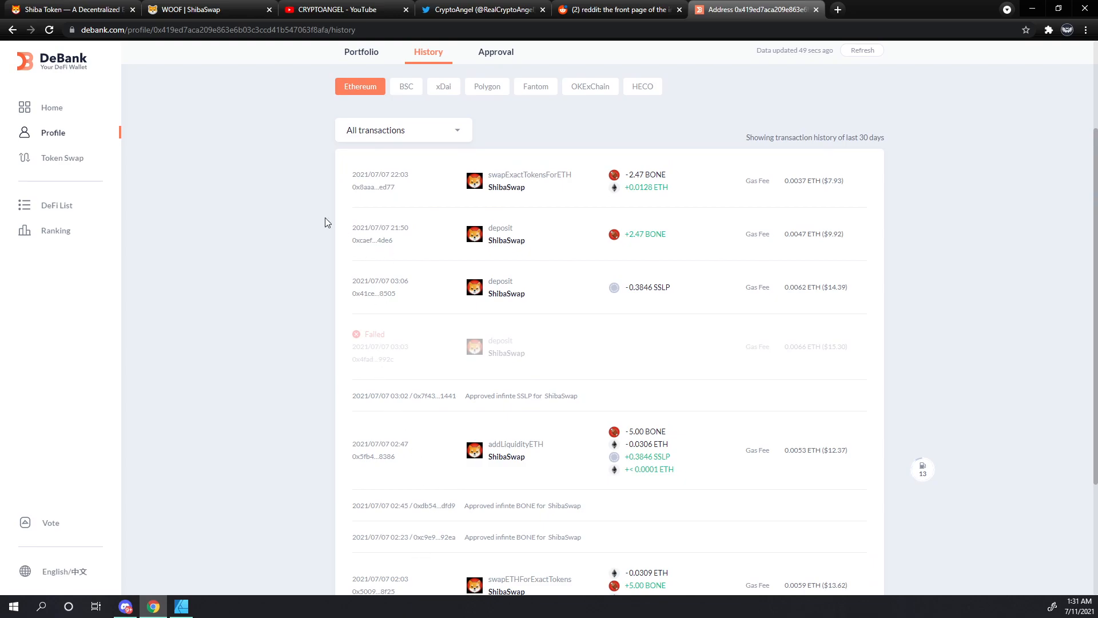
{"action": "mouse_move", "coordinate": [316, 213]}
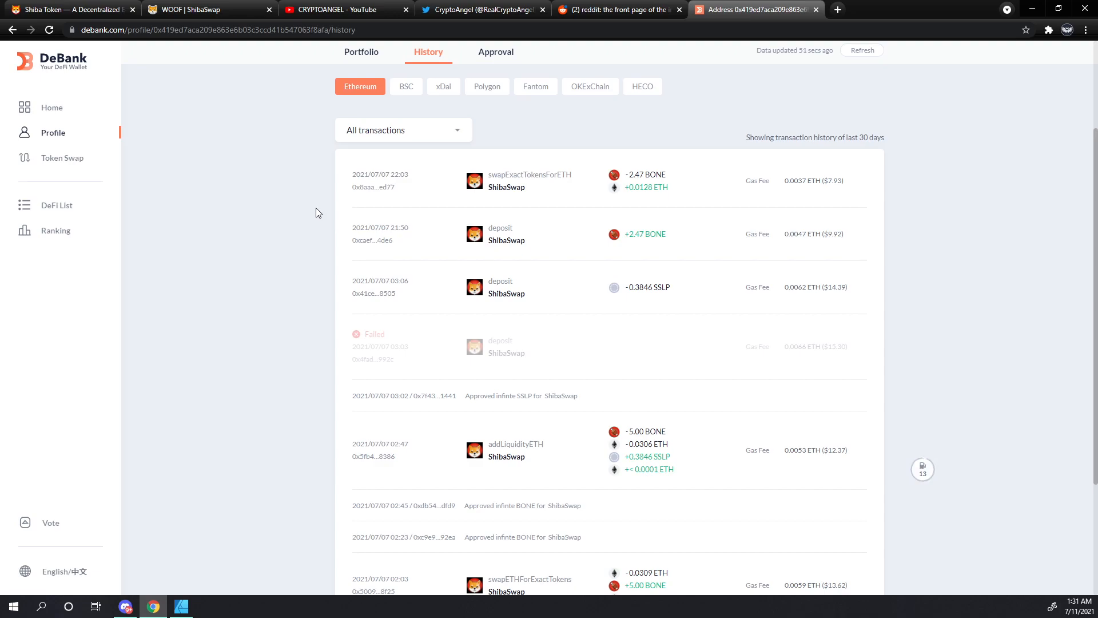